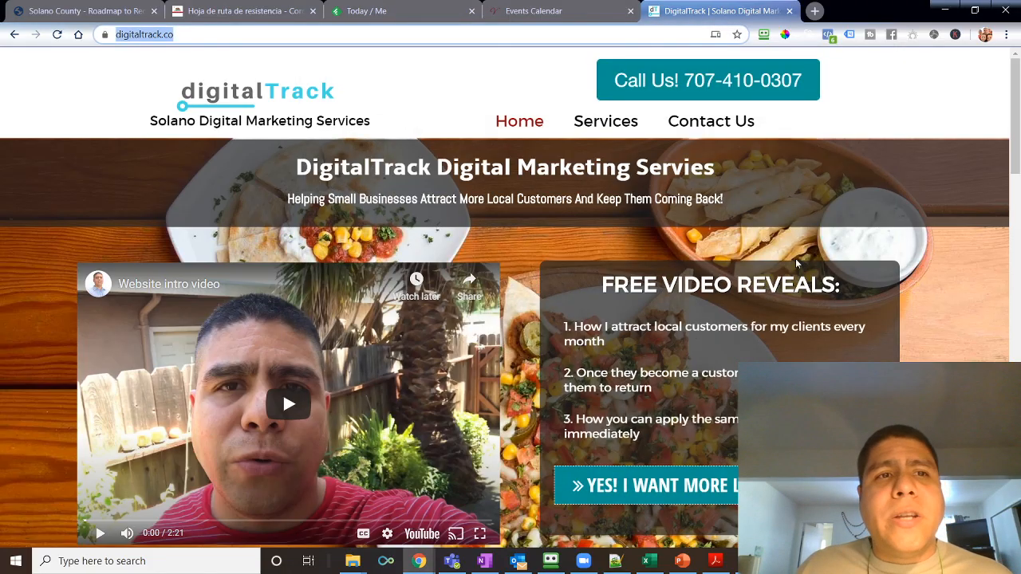
Step: Switch to the Solano County Roadmap to Reopening tab
click(80, 10)
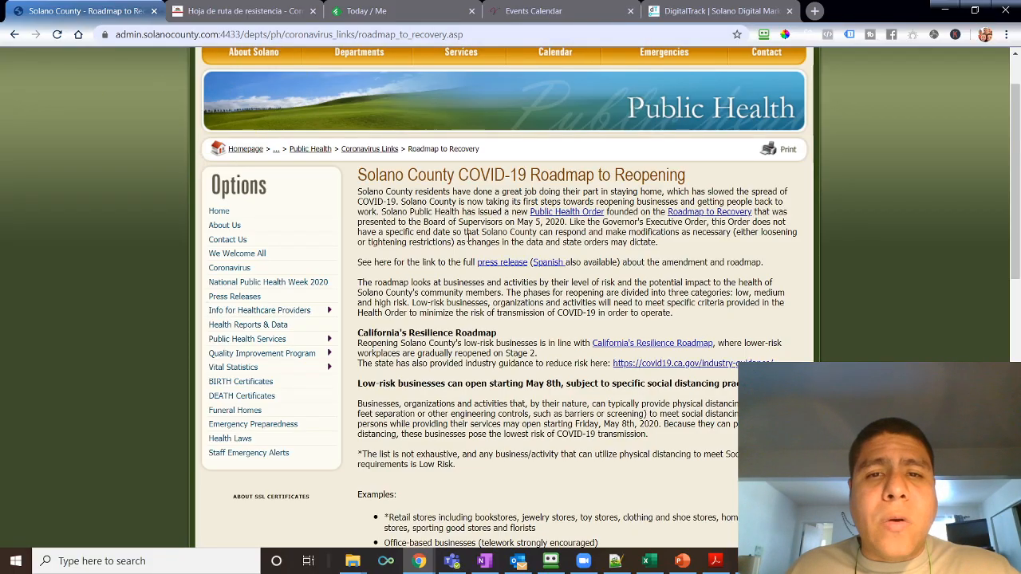
mouse_move(699, 189)
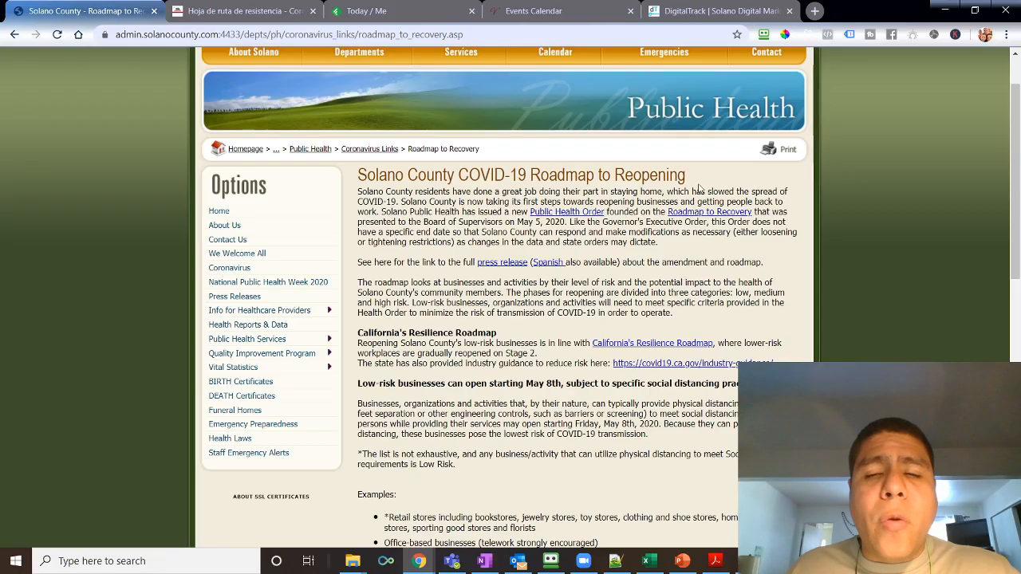
Step: Highlight 'Low-risk businesses can open starting May 8th' and read on to the medium- and high-risk list
scroll(down, 3)
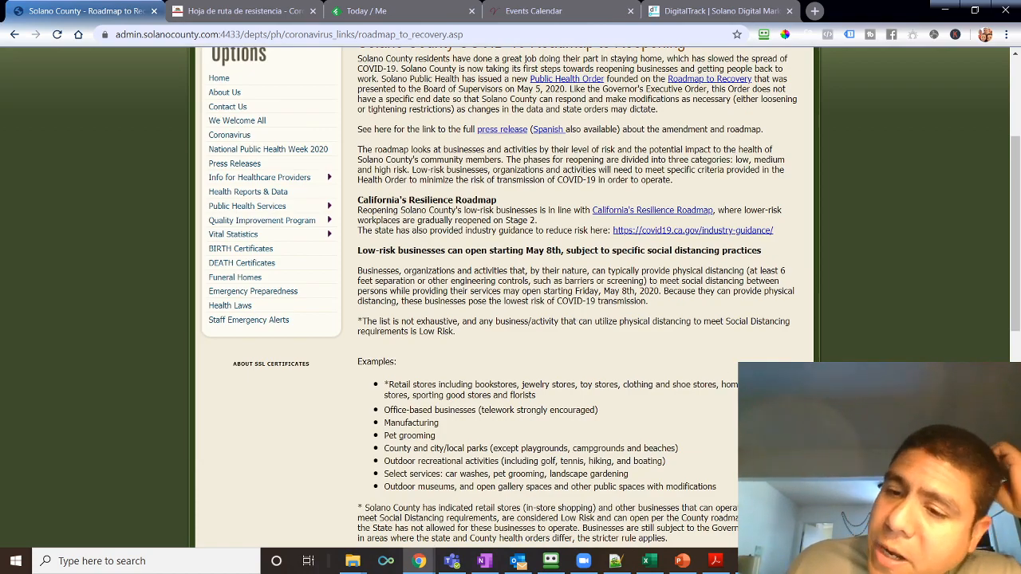
click(981, 562)
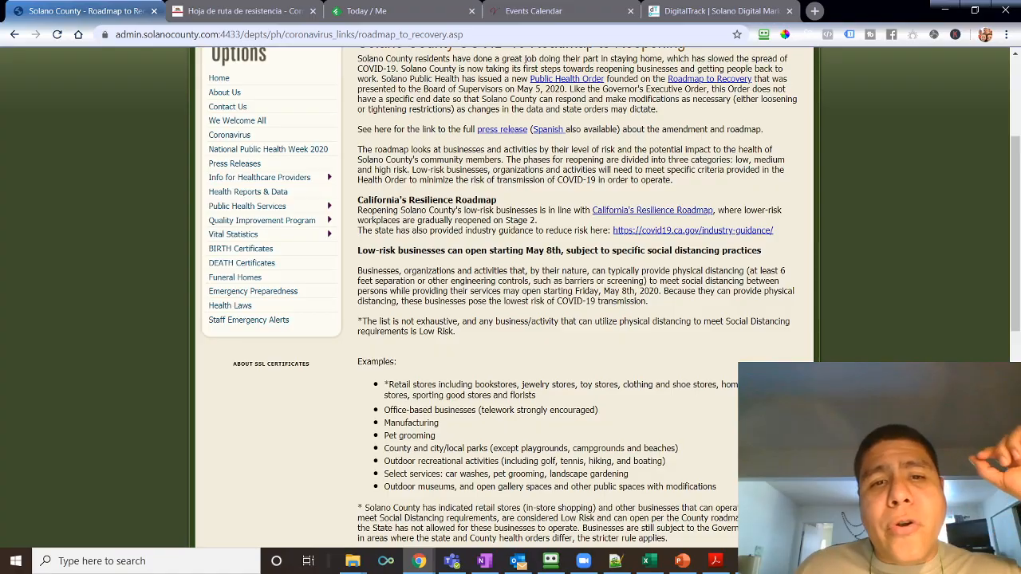
scroll(down, 3)
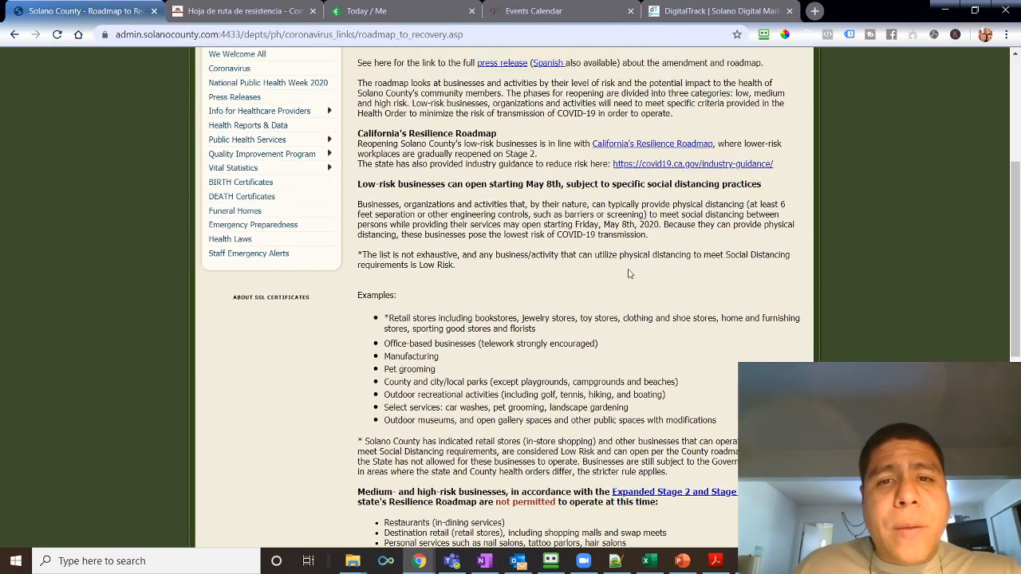
drag(508, 183, 588, 183)
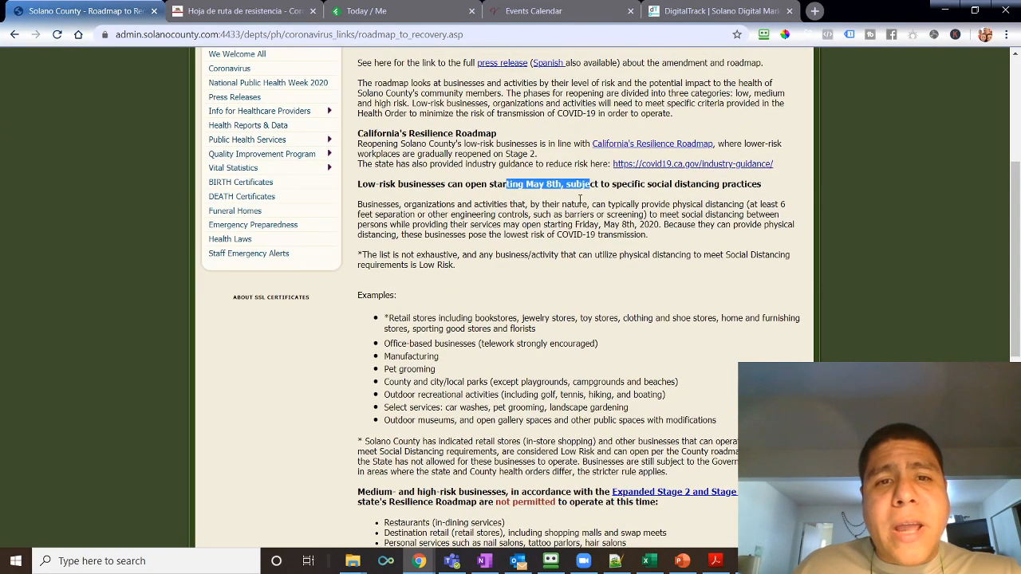
scroll(down, 3)
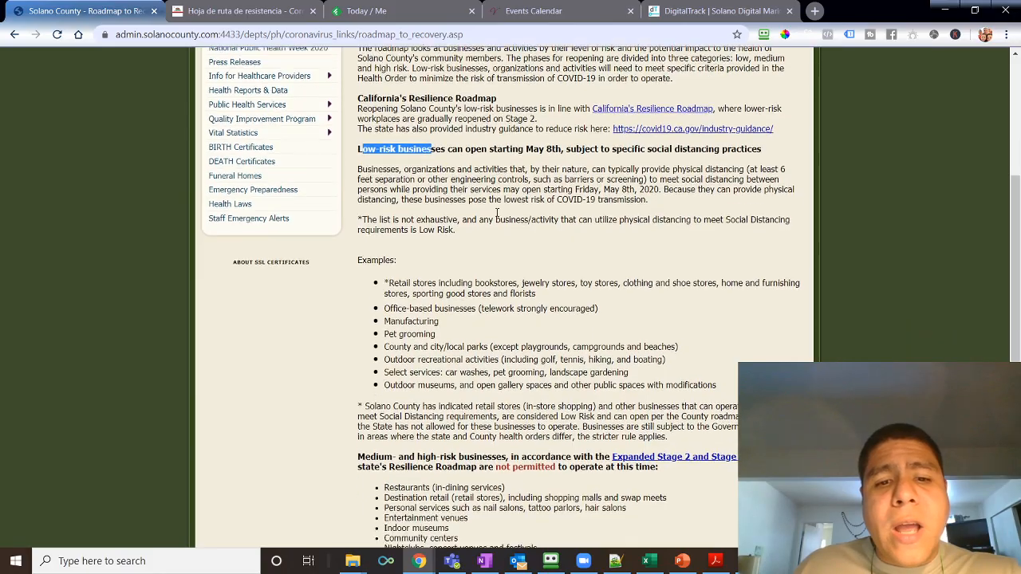
scroll(down, 3)
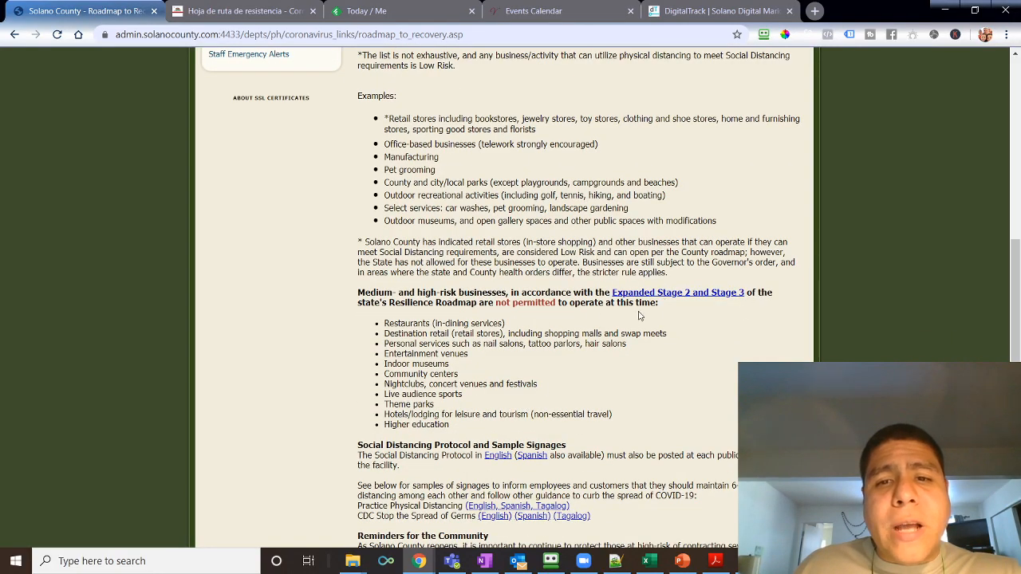
Step: Highlight 'are not permitted to operate' in the medium- and high-risk businesses paragraph
drag(466, 303, 610, 303)
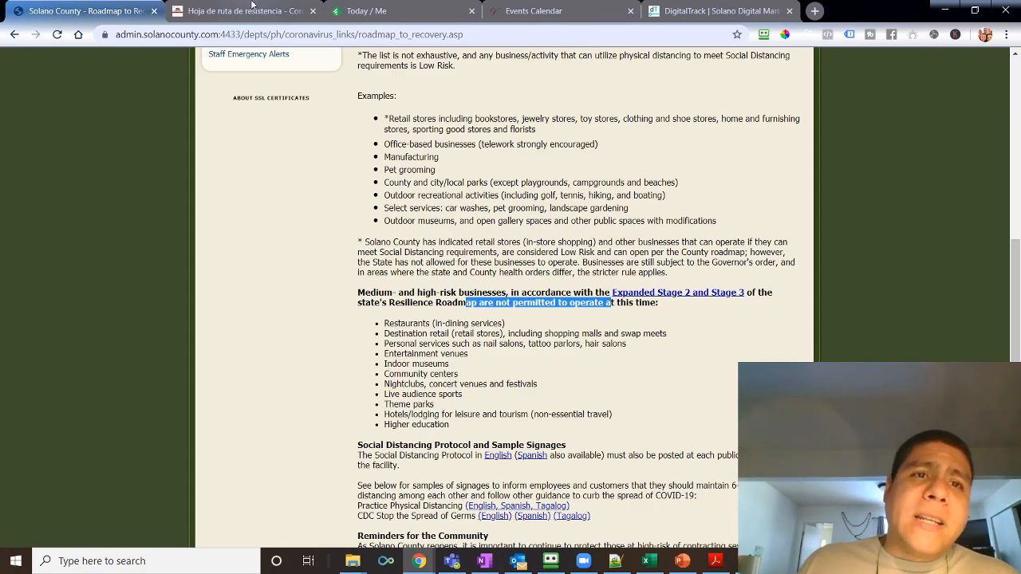
Step: Bring up the California Resilience Roadmap and switch its language from Spanish to English
click(240, 9)
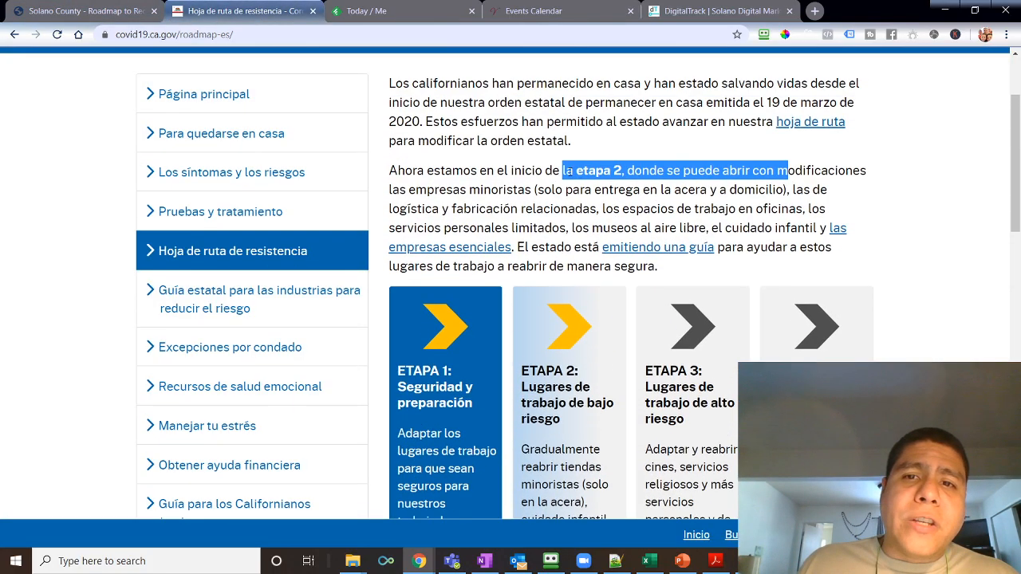
click(814, 69)
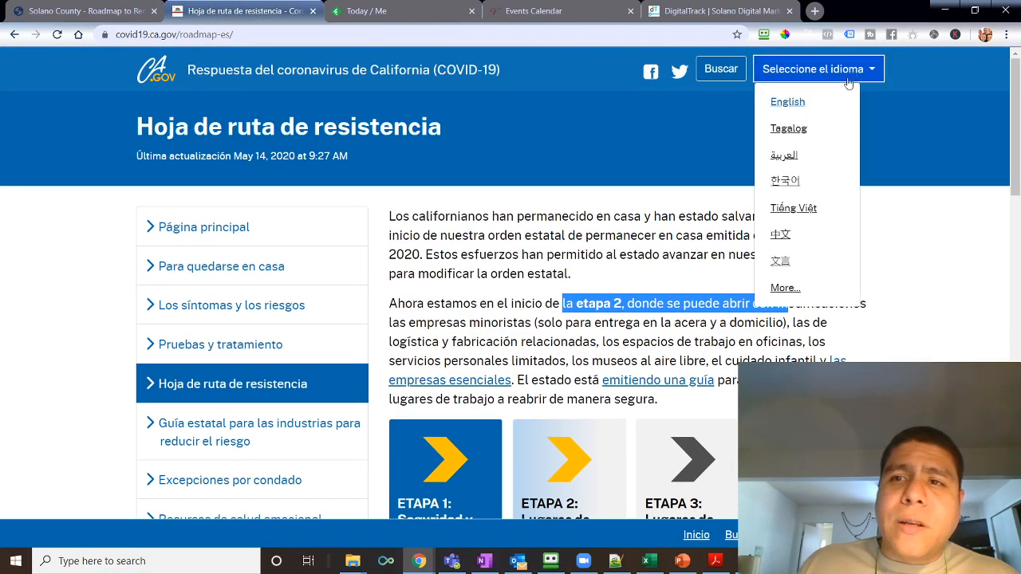
click(788, 103)
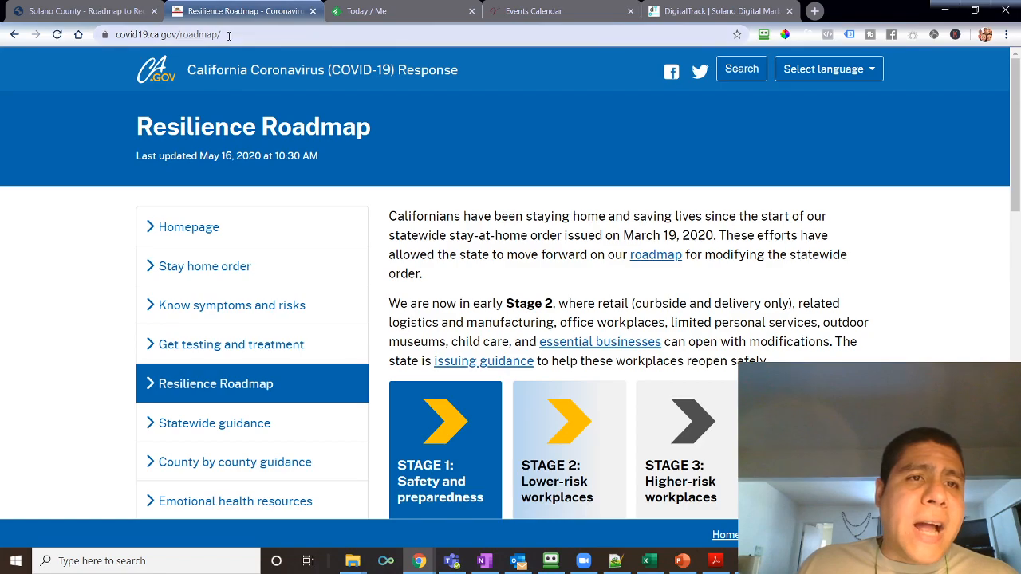
click(160, 35)
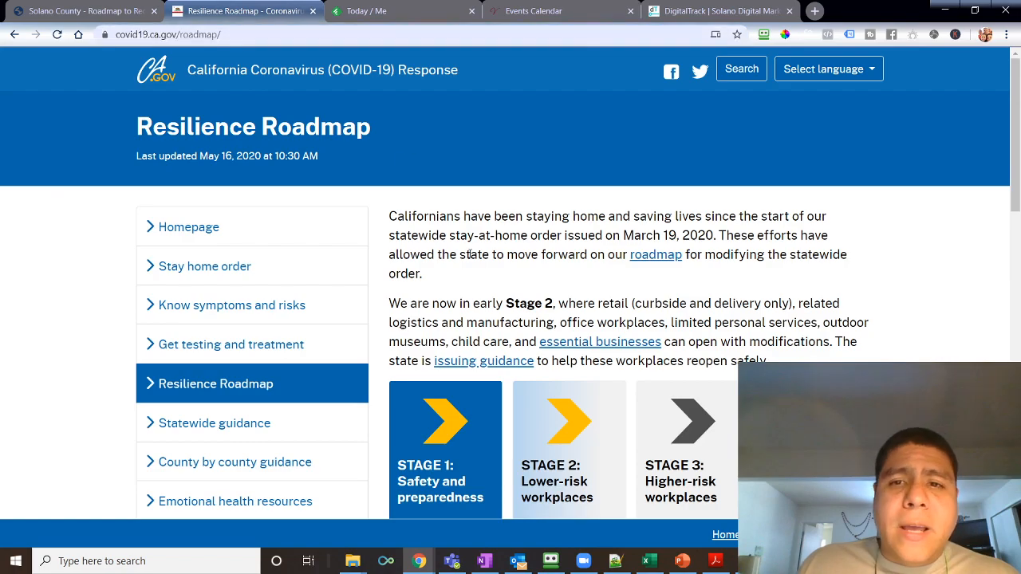
Step: Scroll down the roadmap to the early Stage 2 curbside-and-delivery retail sentence
scroll(down, 3)
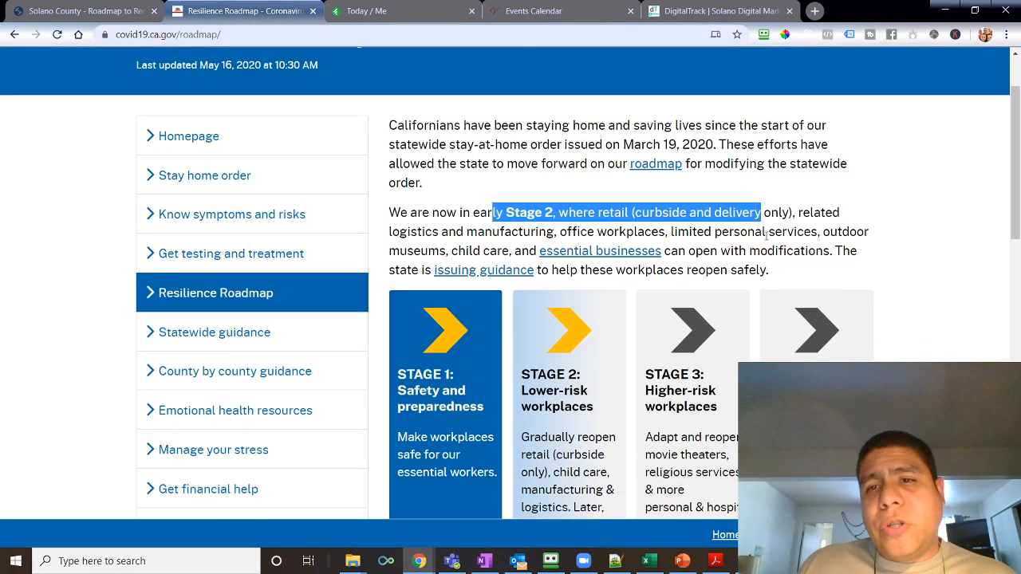
scroll(down, 3)
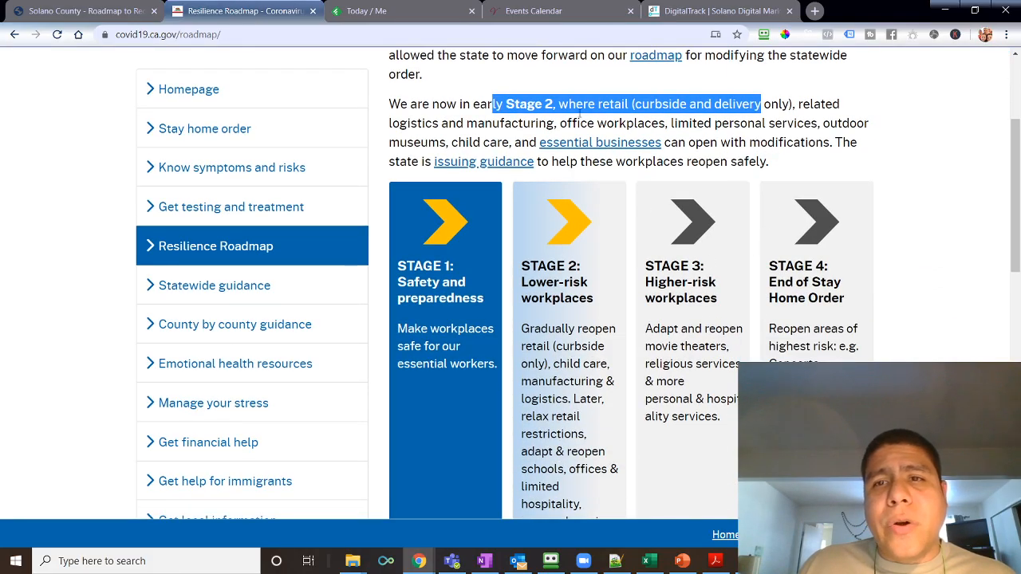
scroll(down, 3)
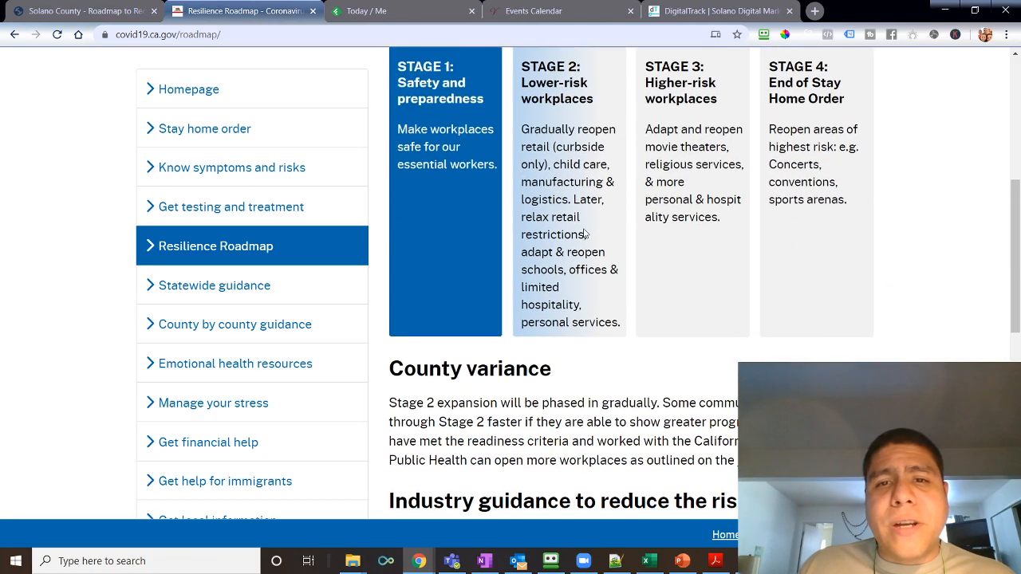
scroll(down, 3)
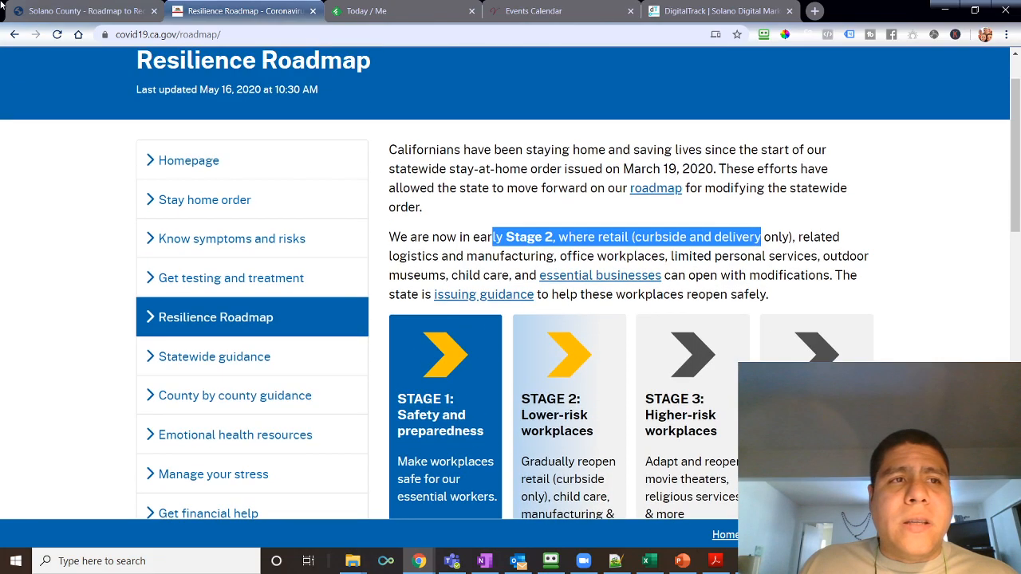
Step: Return to the Solano County roadmap tab showing higher-risk businesses not yet permitted
click(79, 9)
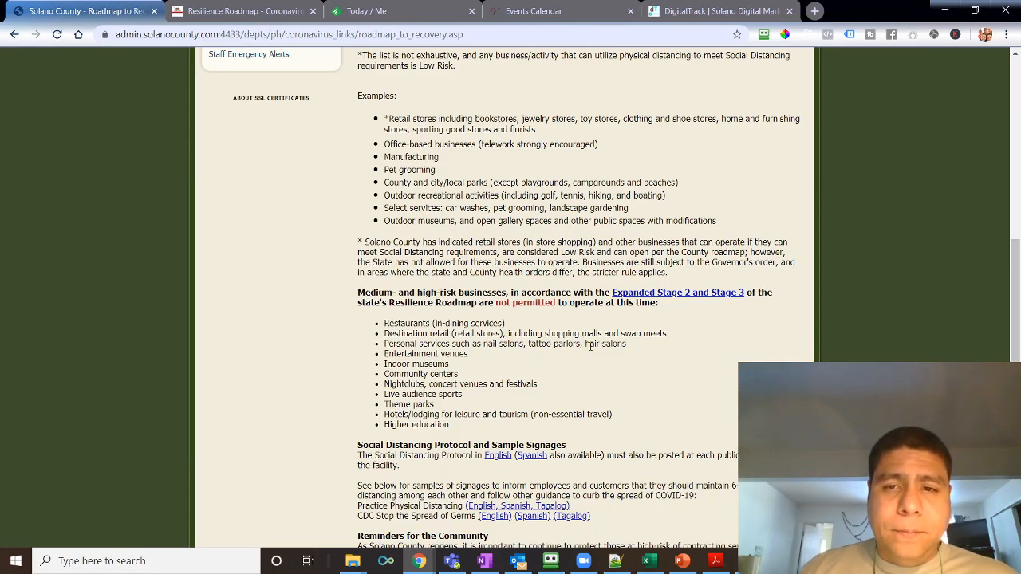
mouse_move(524, 312)
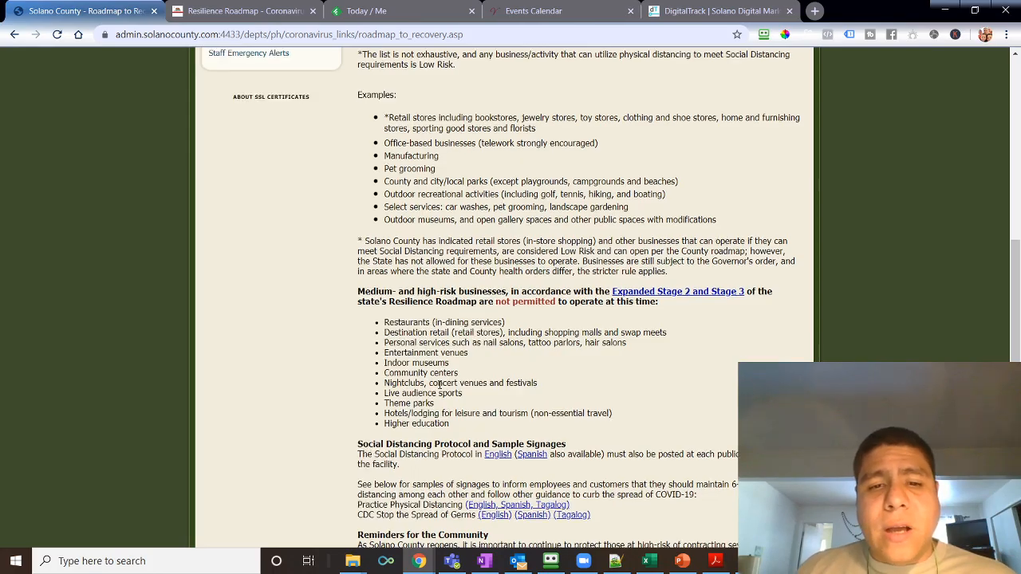
scroll(down, 3)
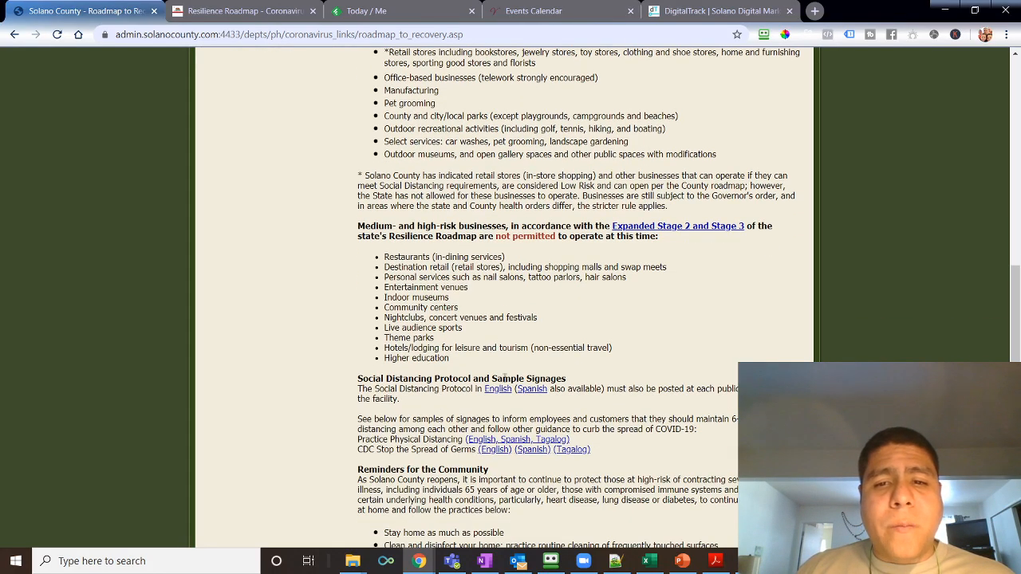
mouse_move(424, 402)
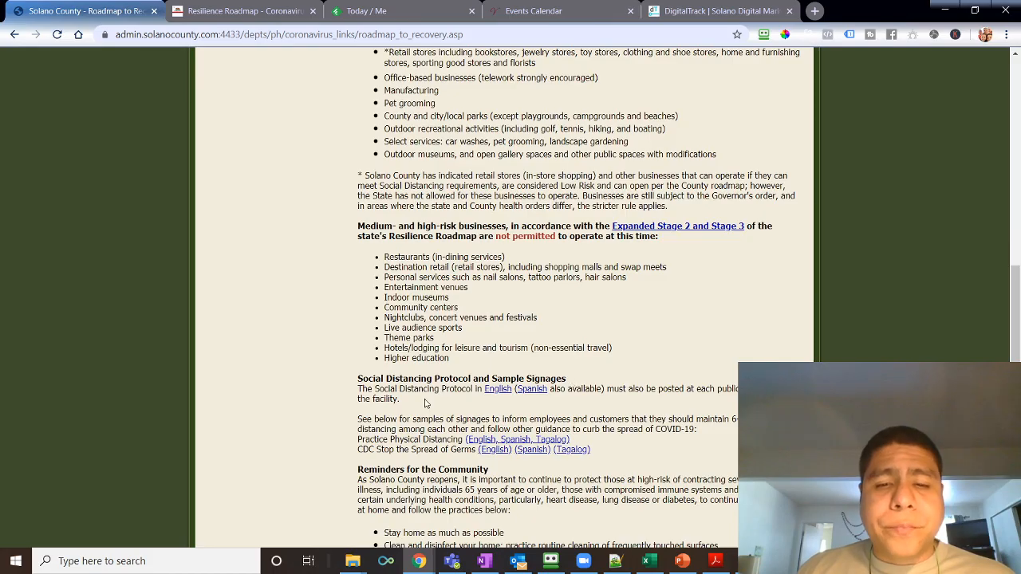
mouse_move(423, 409)
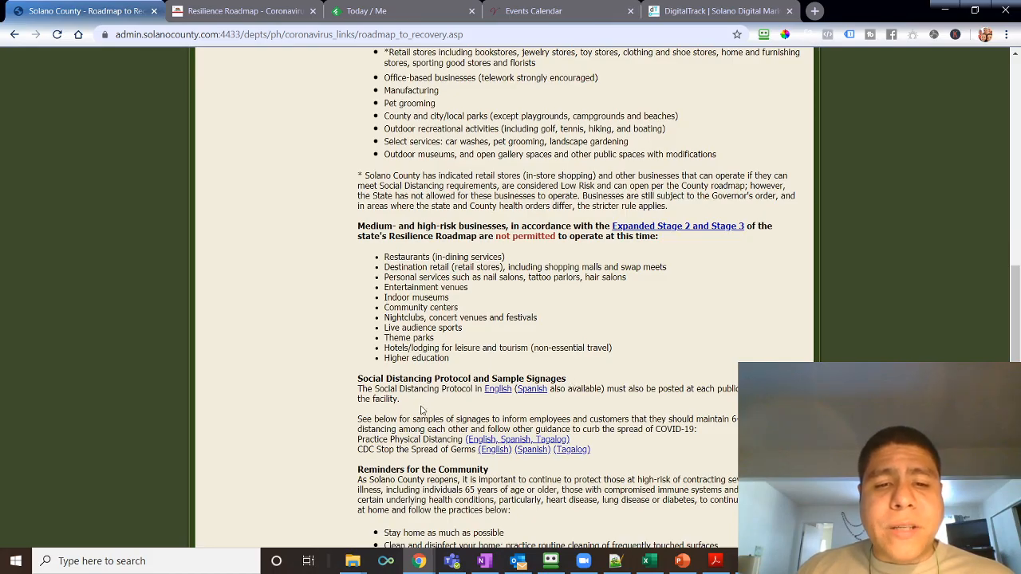
scroll(down, 3)
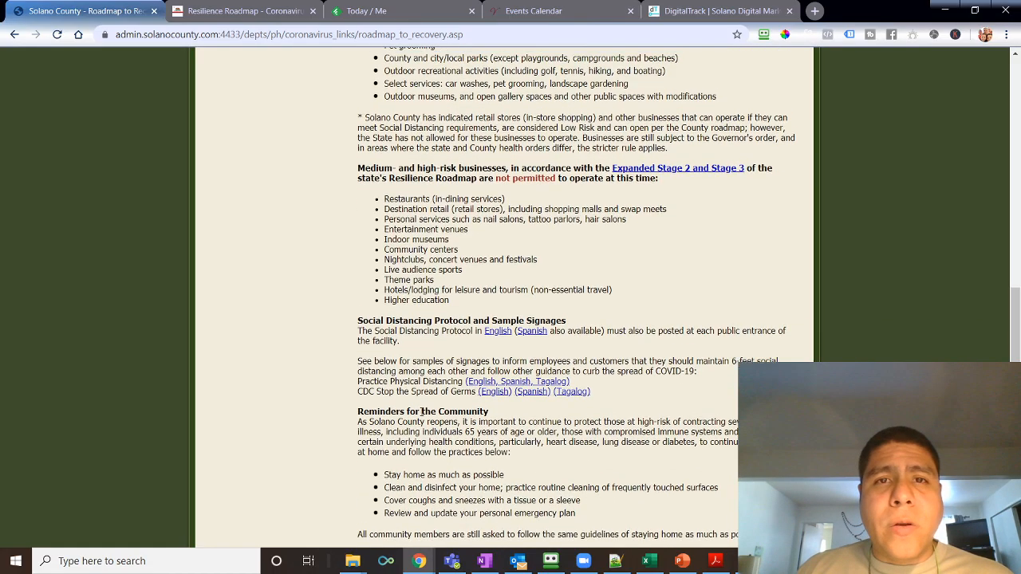
scroll(up, 3)
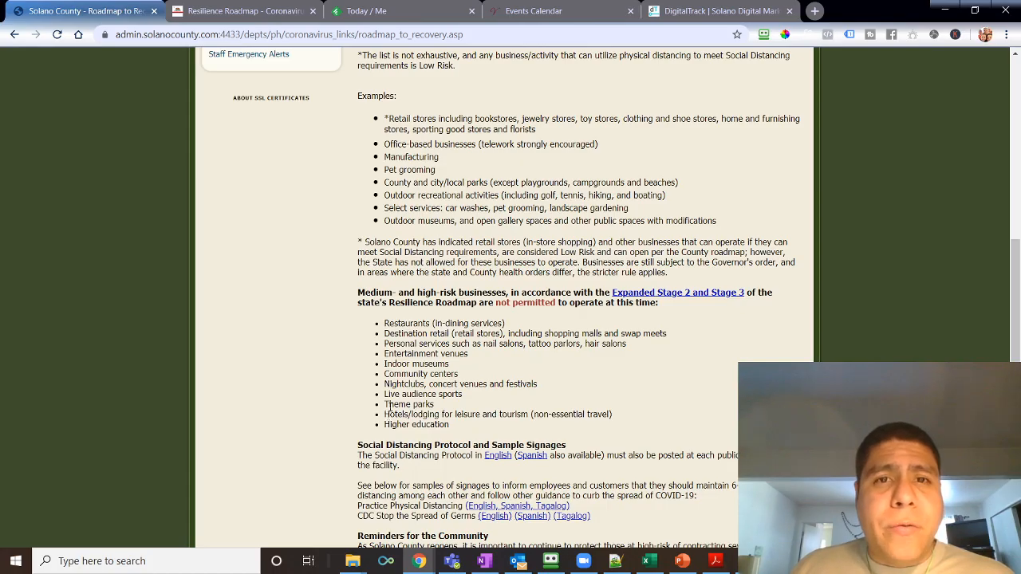
mouse_move(530, 314)
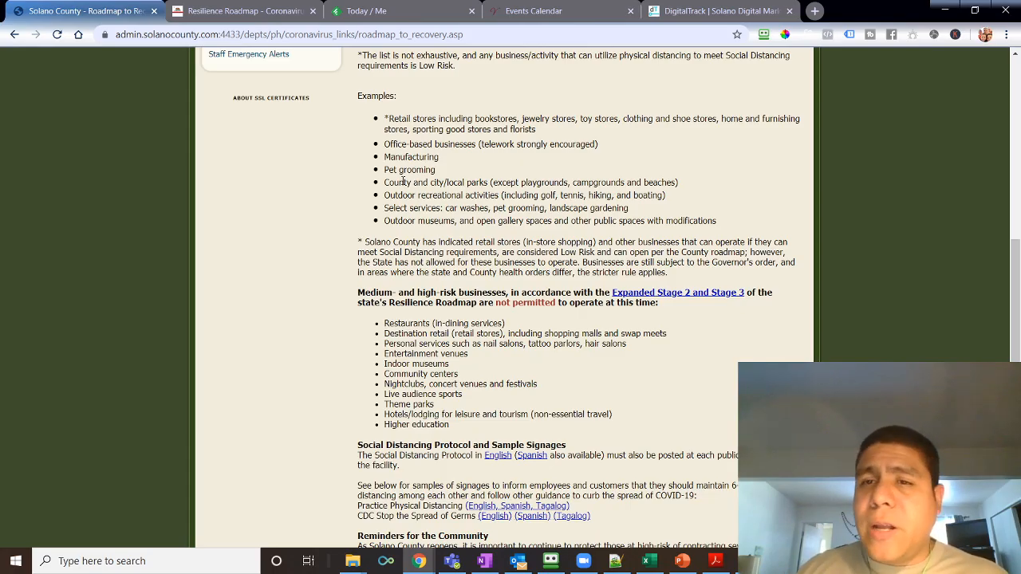
mouse_move(450, 166)
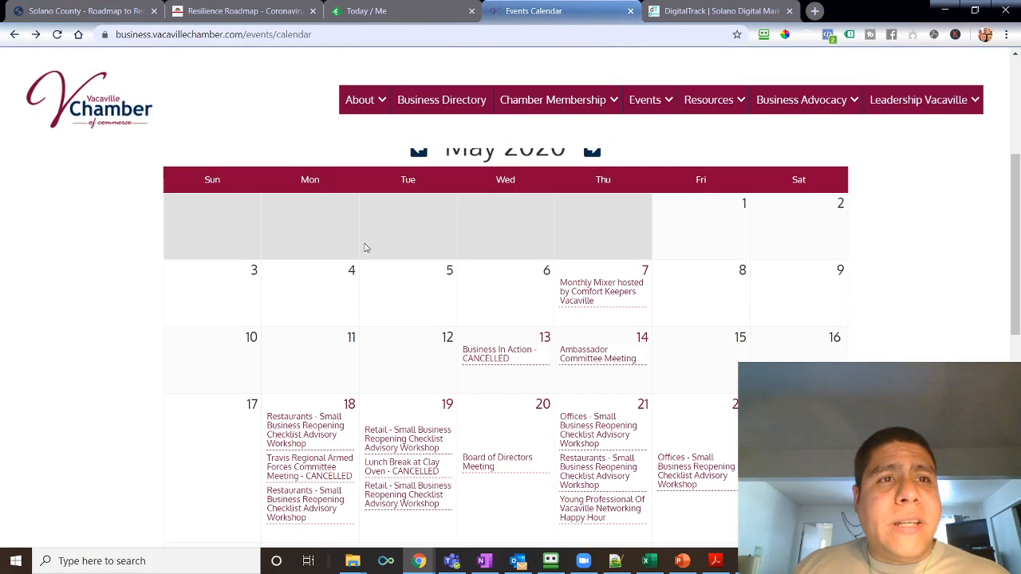
Step: Review the May 2020 events calendar and Events menu, then switch to the DigitalTrack site
scroll(down, 3)
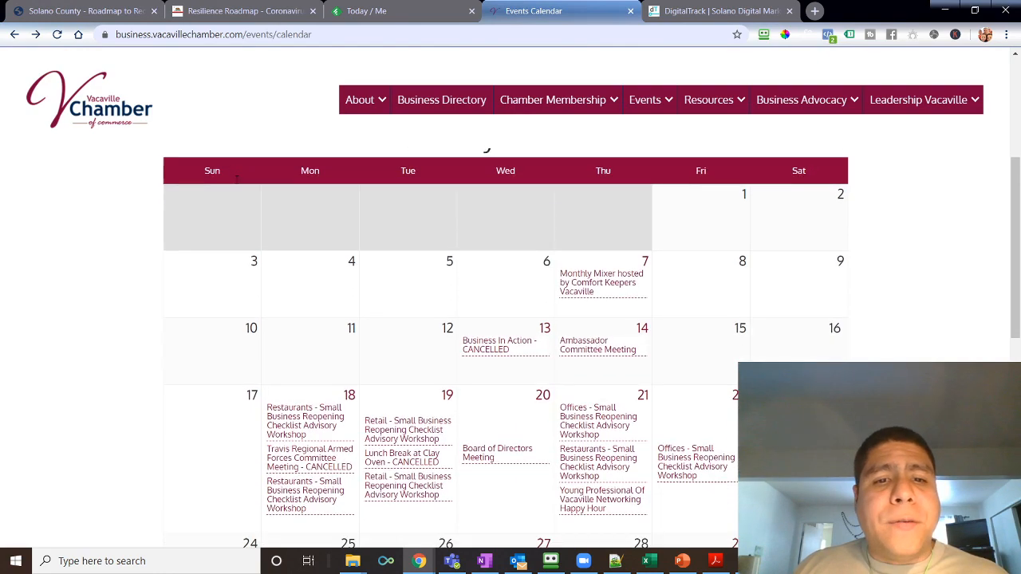
scroll(down, 3)
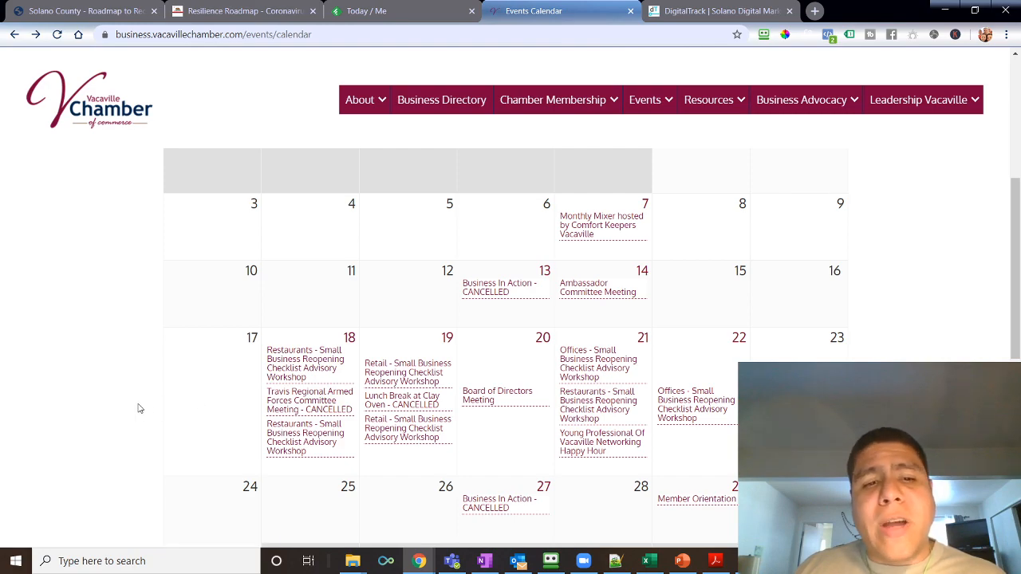
mouse_move(295, 353)
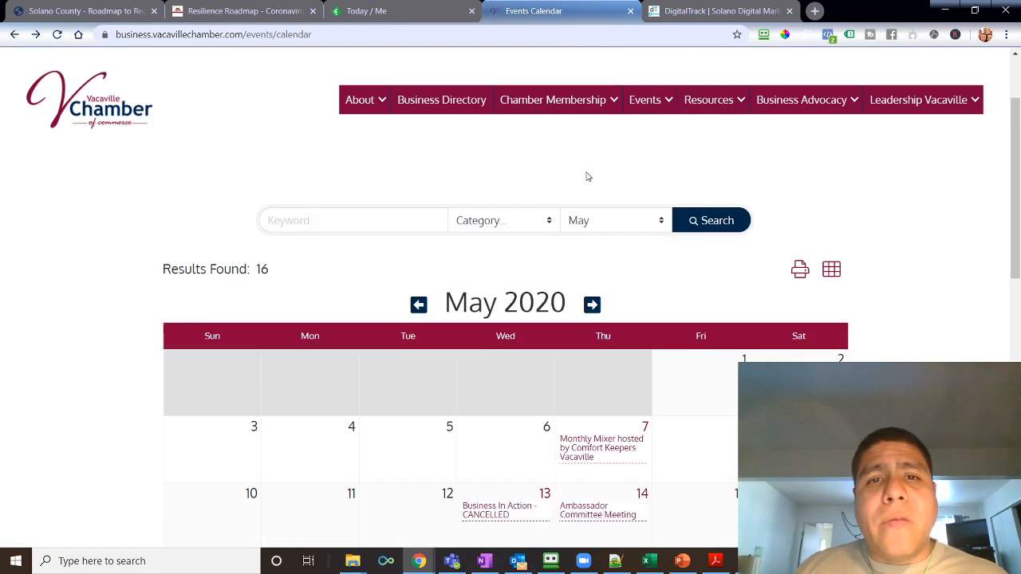
click(645, 99)
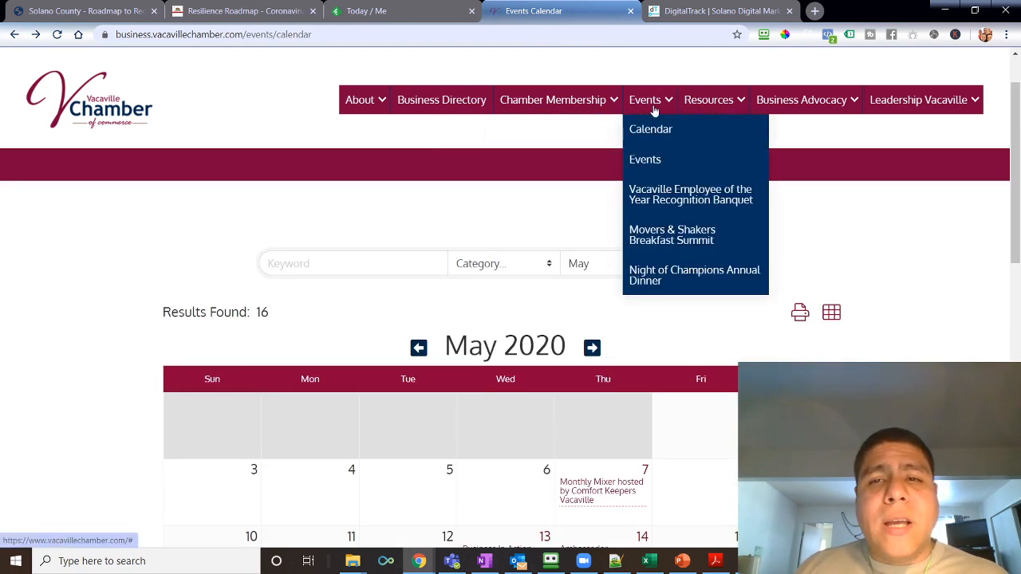
mouse_move(651, 128)
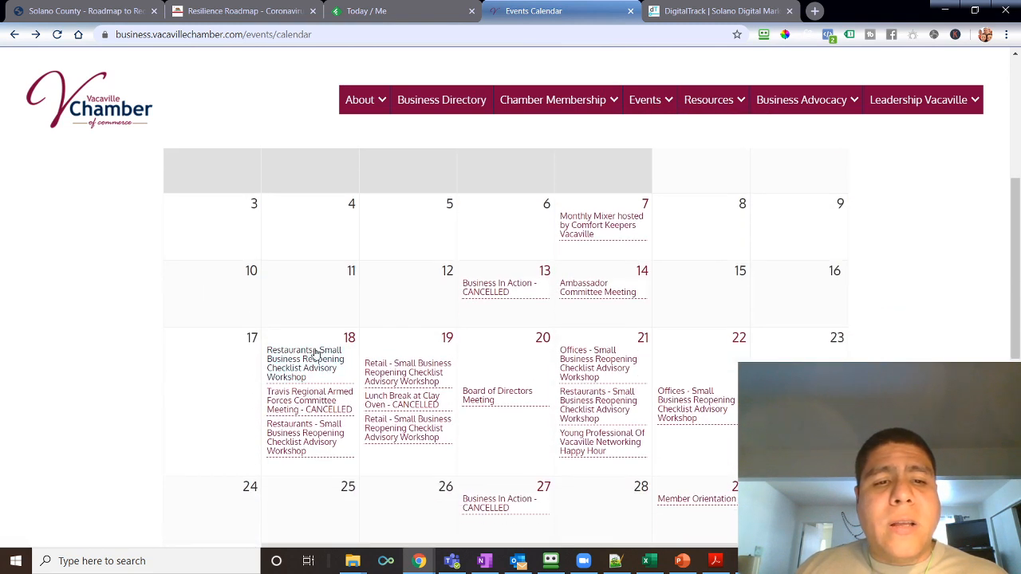
mouse_move(303, 357)
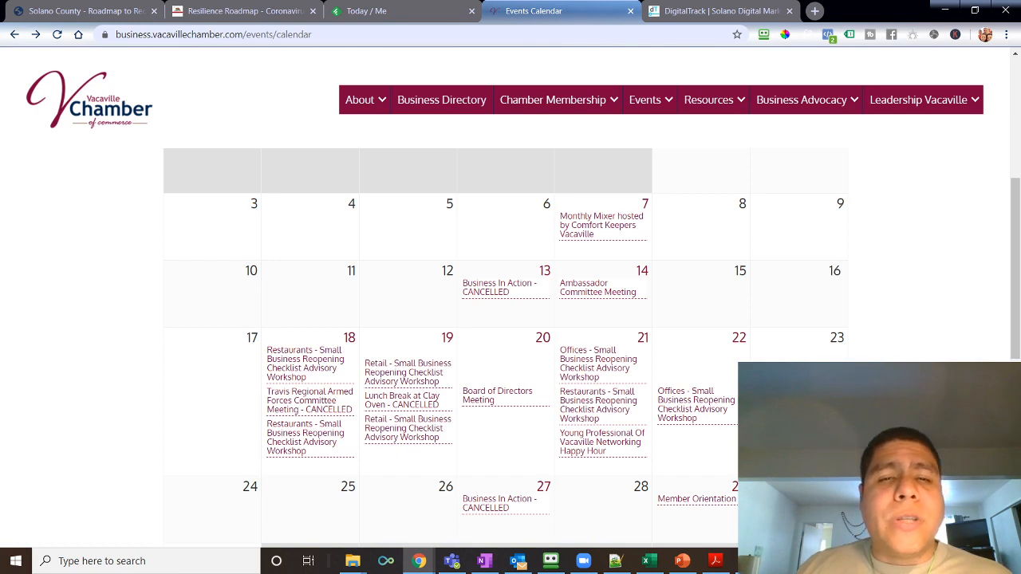
click(718, 10)
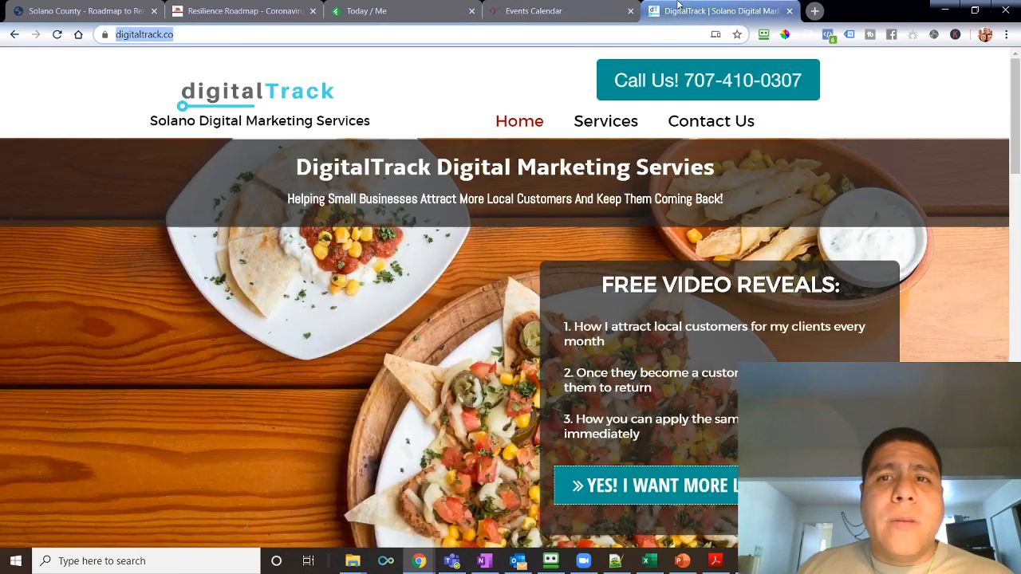